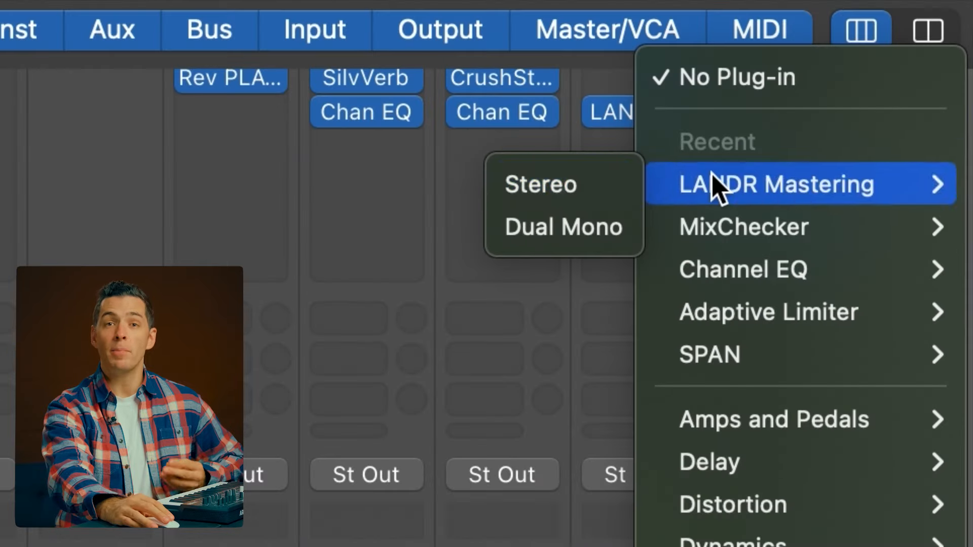
Step: Load LANDR Mastering (Stereo) into an empty insert slot on the master channel
{"action": "left_click", "coordinate": [539, 184]}
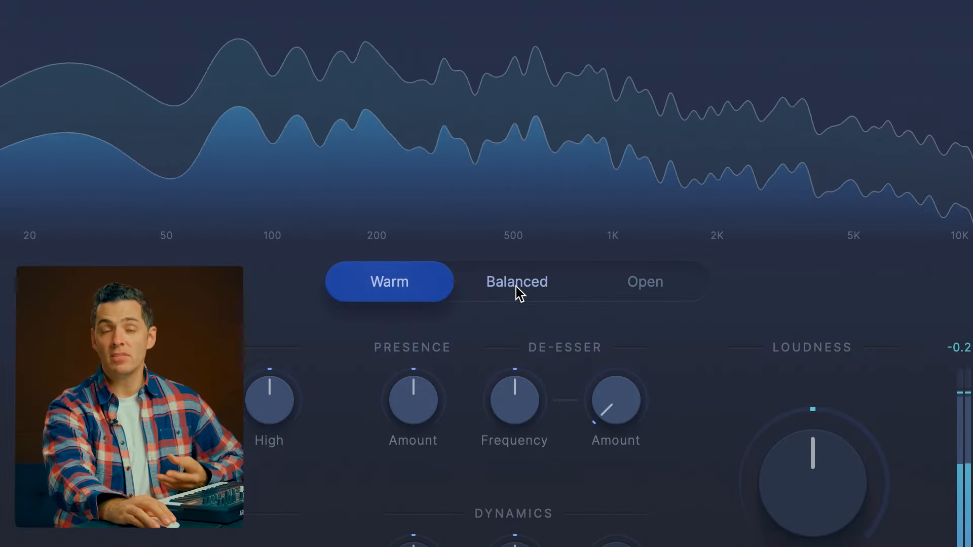
Step: Select the Balanced mastering style in the LANDR Mastering window
{"action": "left_click", "coordinate": [516, 282]}
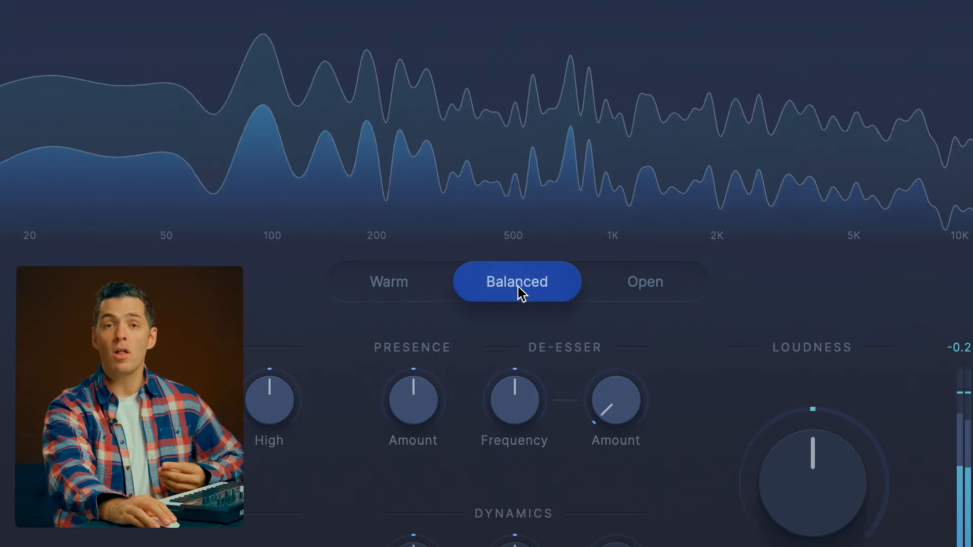
{"action": "left_click", "coordinate": [644, 282]}
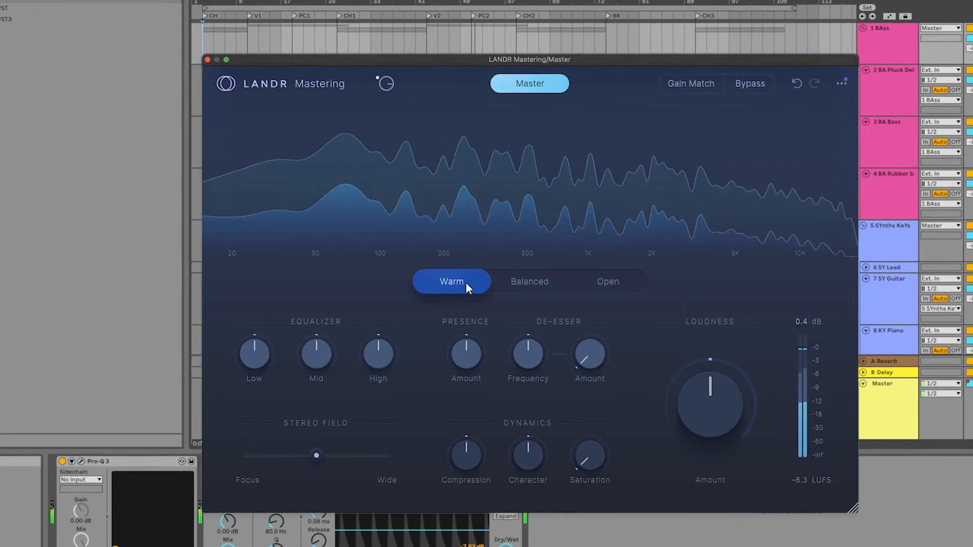
Step: Audition the Balanced style, then switch LANDR Mastering to the Open style
{"action": "left_click", "coordinate": [528, 281]}
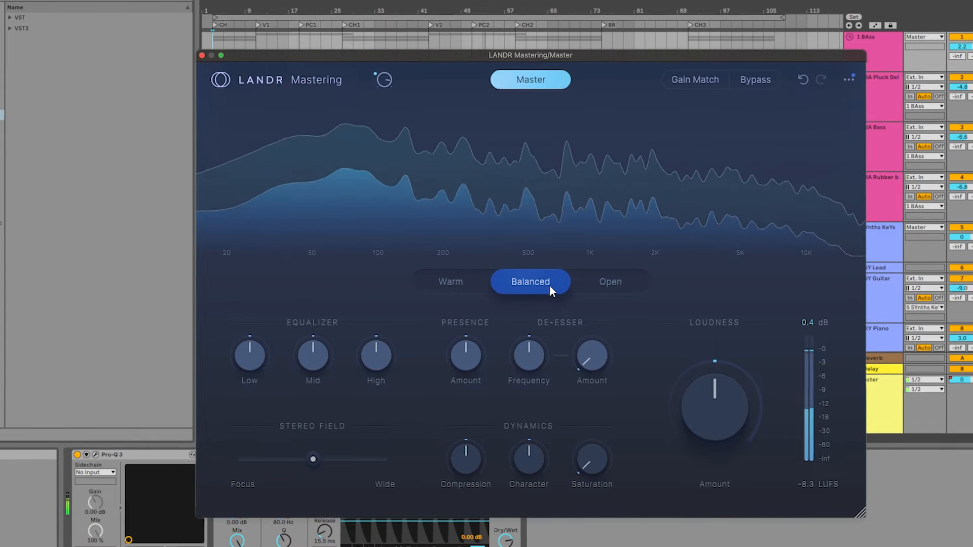
{"action": "left_click", "coordinate": [611, 282]}
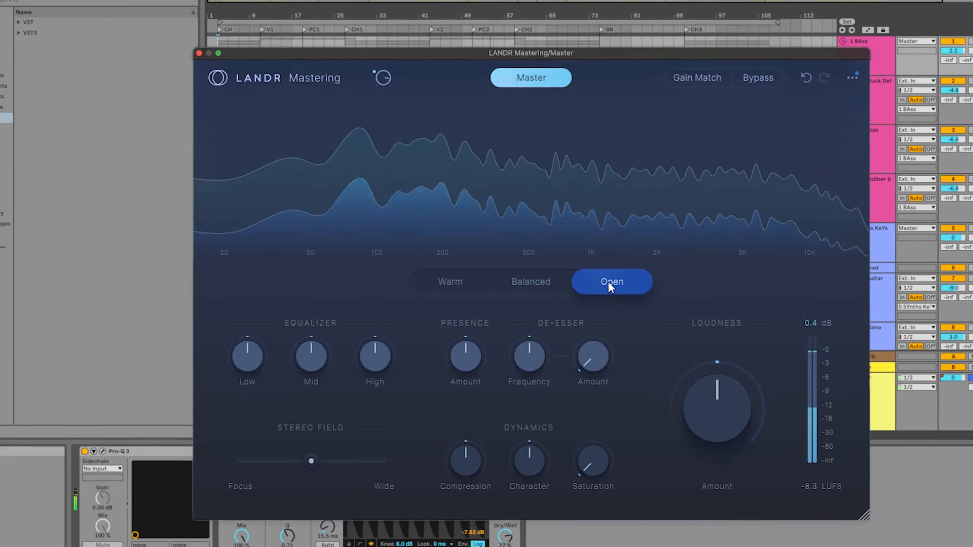